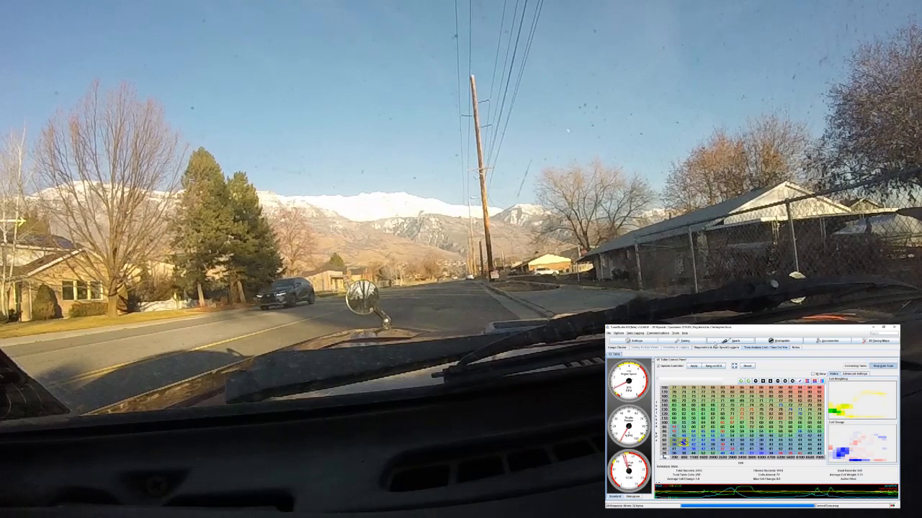
# Burn the edited Speeduino ignition advance table to the controller
pyautogui.click(734, 341)
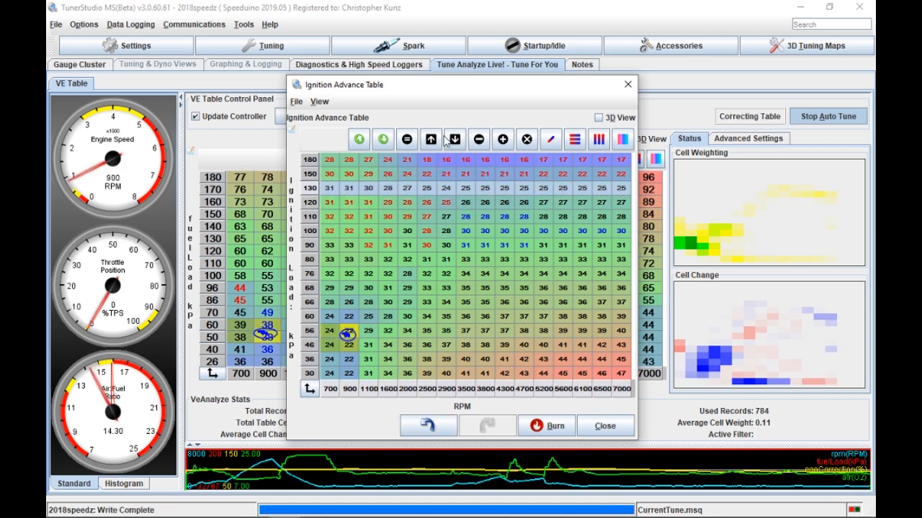
pyautogui.moveTo(430, 139)
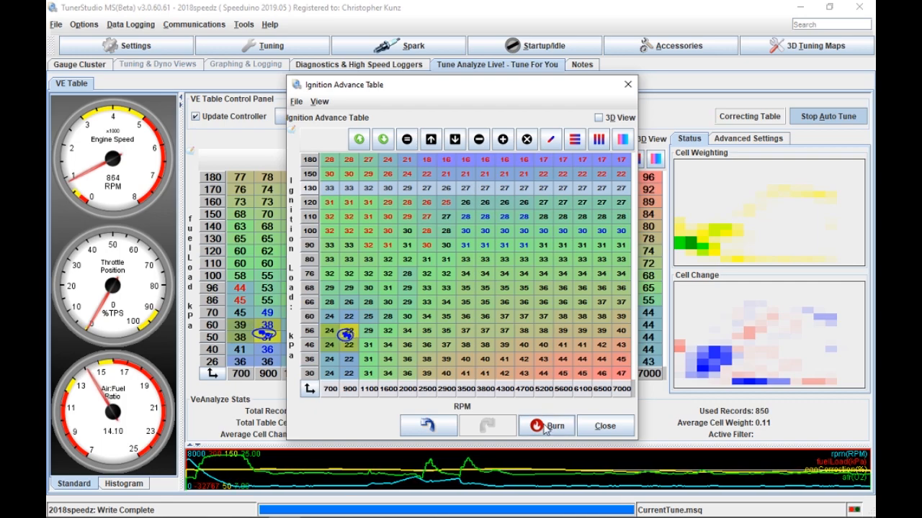
pyautogui.click(546, 426)
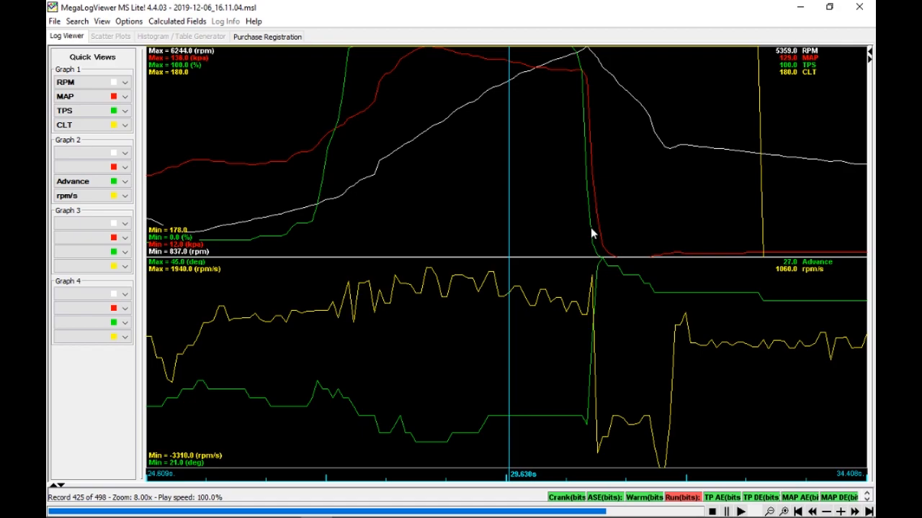
pyautogui.moveTo(568, 177)
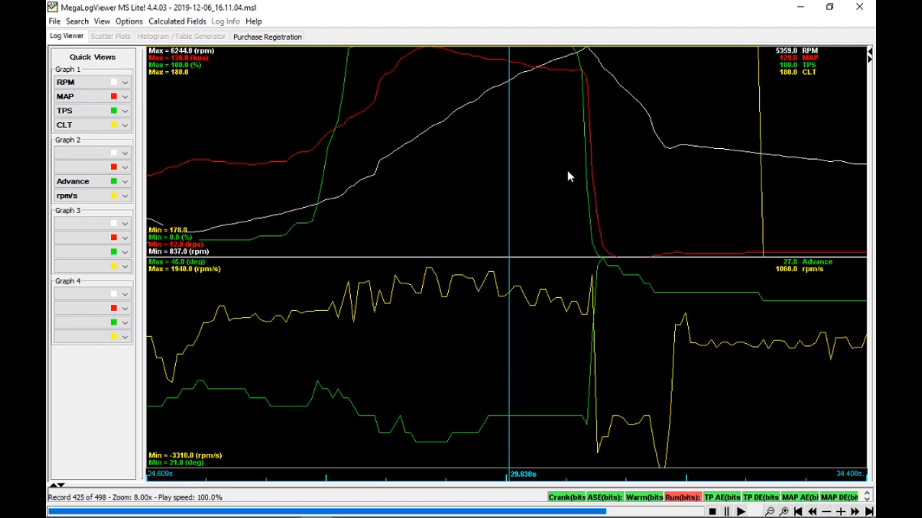
pyautogui.moveTo(554, 198)
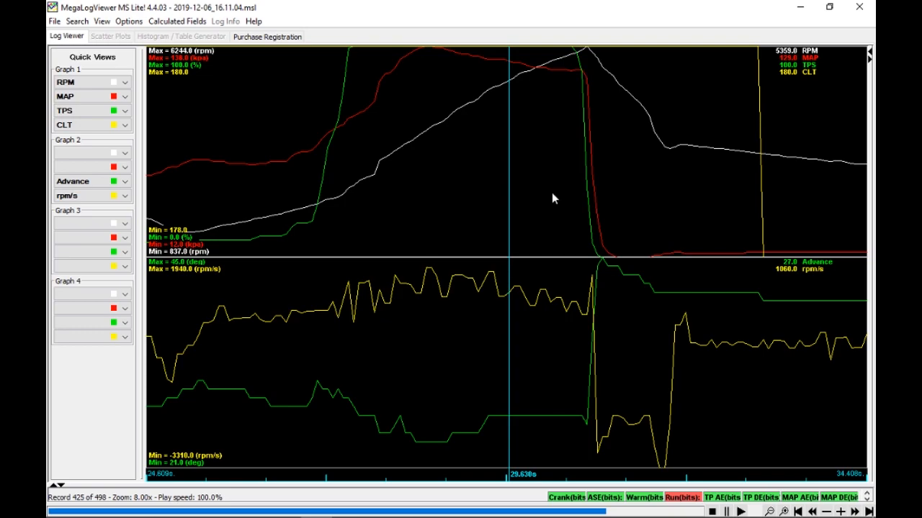
pyautogui.moveTo(541, 215)
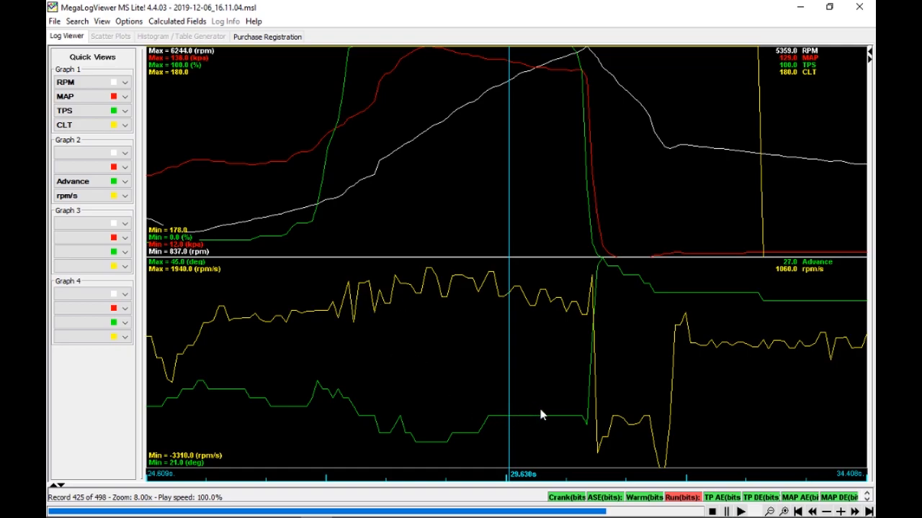
pyautogui.moveTo(765, 278)
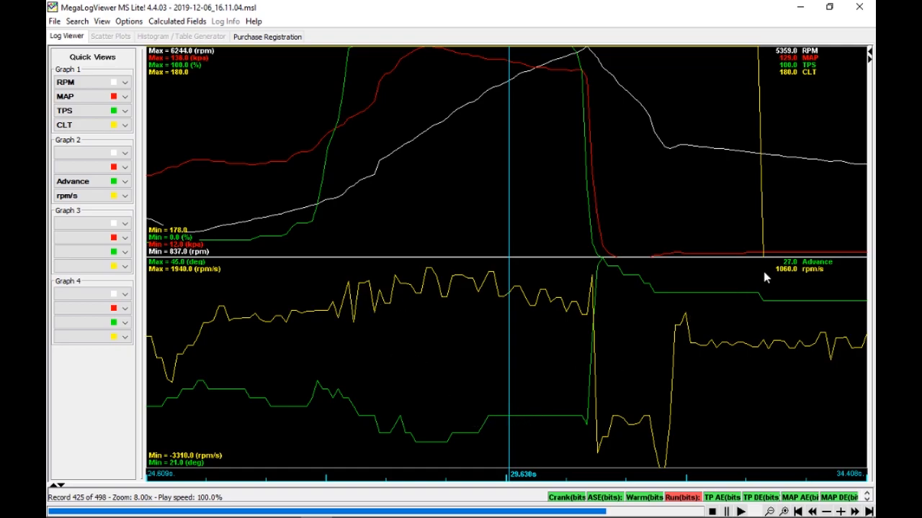
pyautogui.moveTo(792, 272)
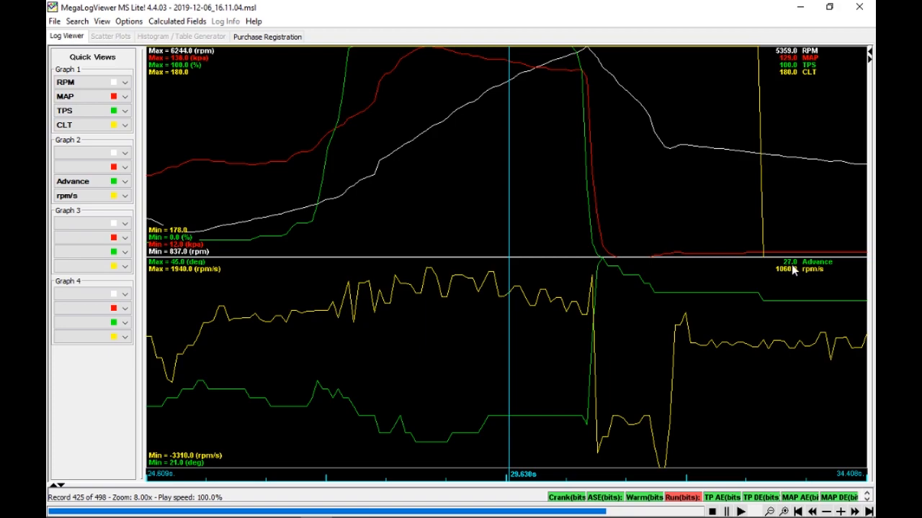
pyautogui.moveTo(362, 298)
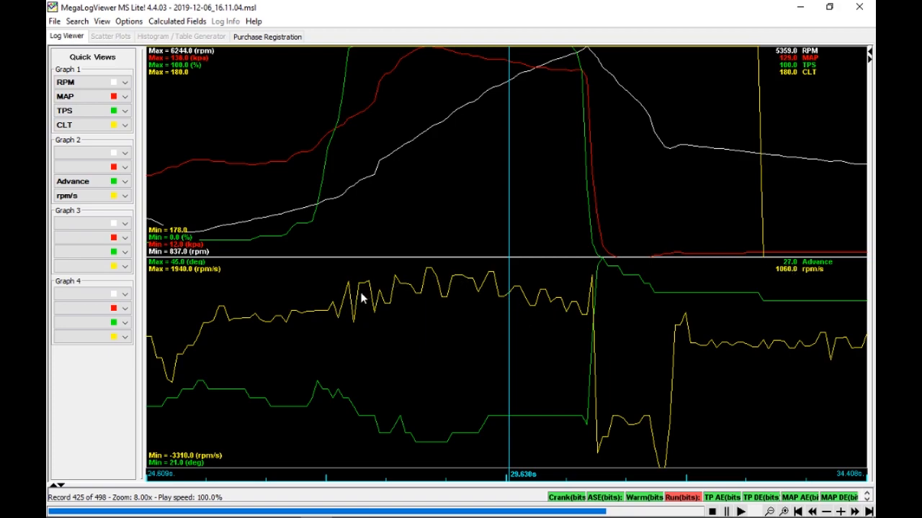
pyautogui.moveTo(380, 297)
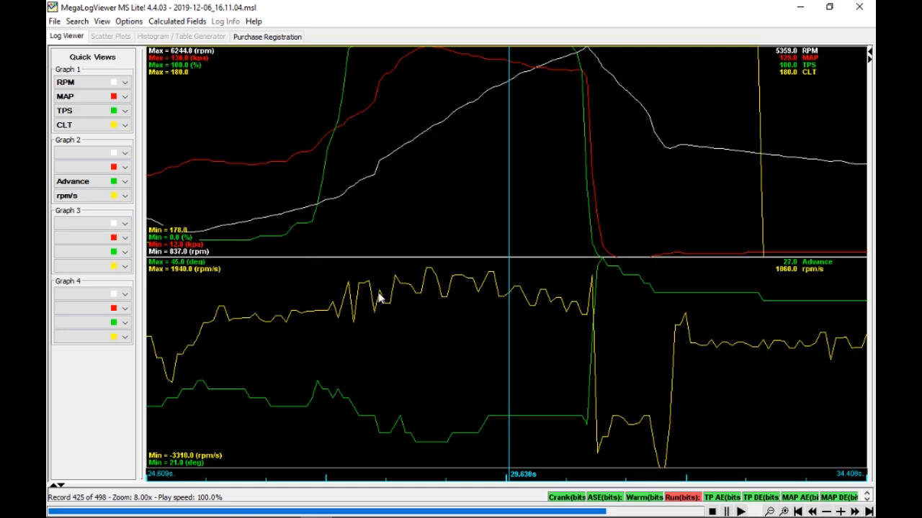
pyautogui.moveTo(501, 302)
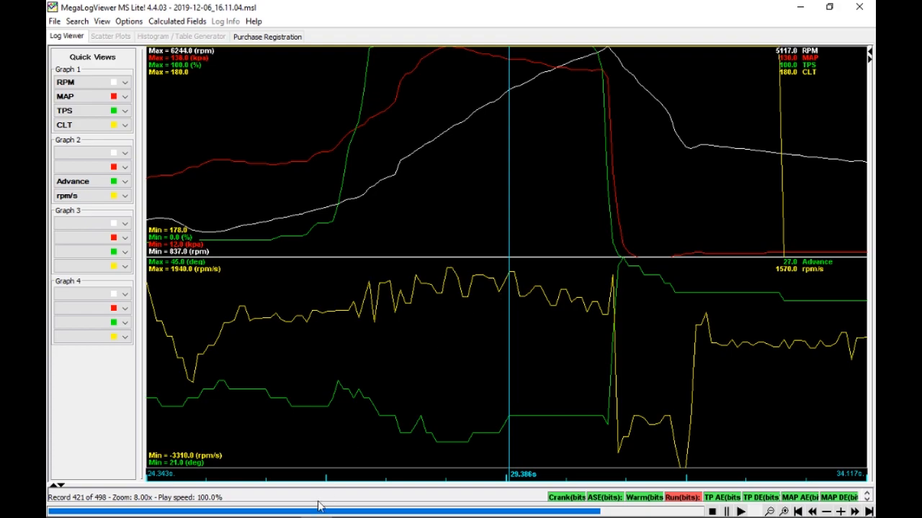
pyautogui.moveTo(482, 367)
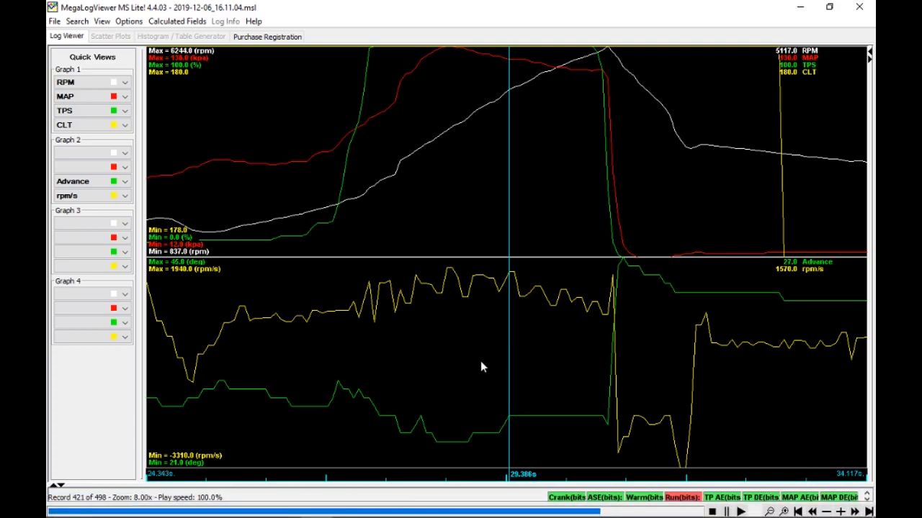
pyautogui.moveTo(394, 313)
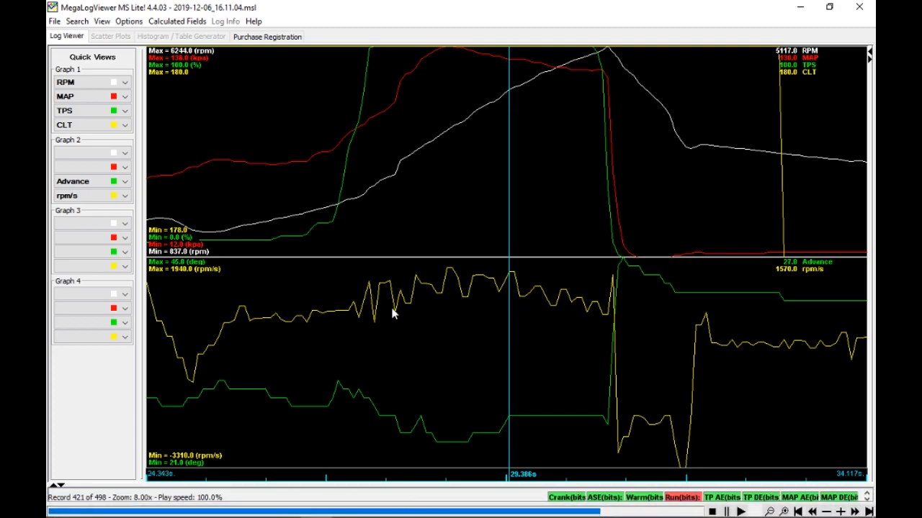
pyautogui.moveTo(439, 280)
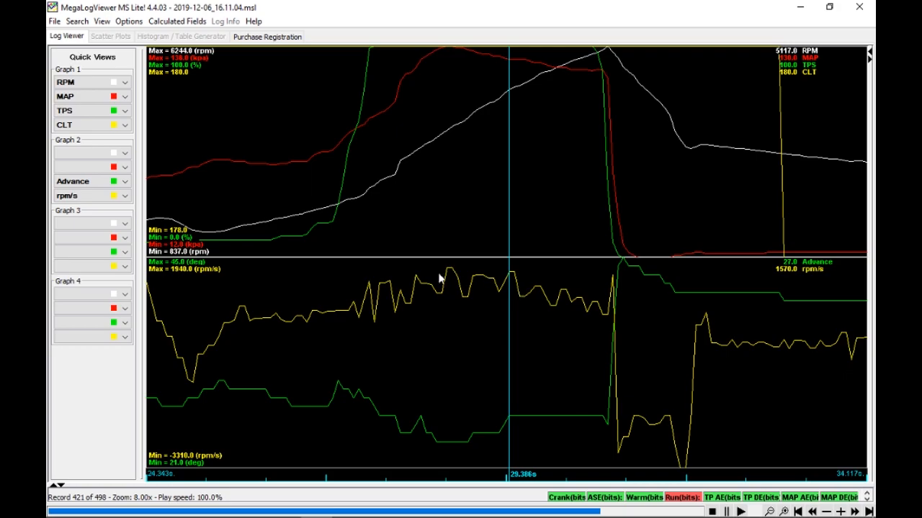
pyautogui.moveTo(381, 282)
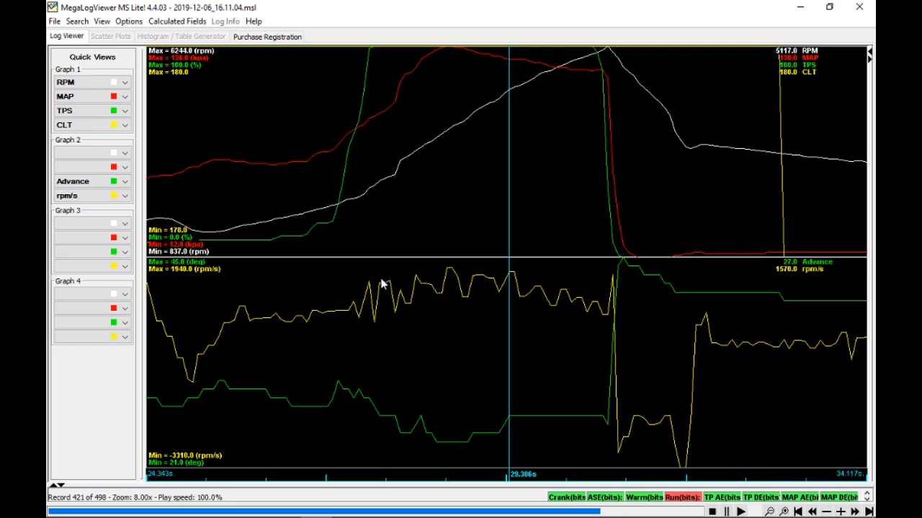
pyautogui.moveTo(396, 315)
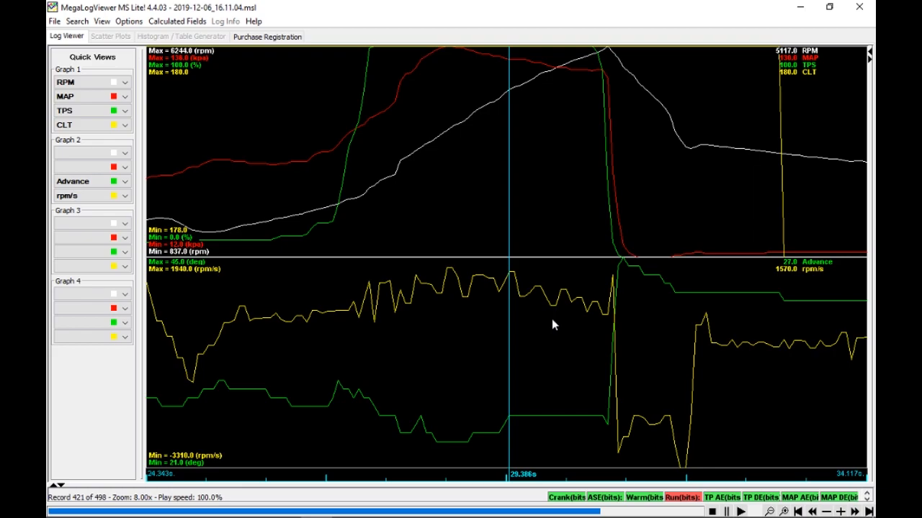
pyautogui.moveTo(765, 152)
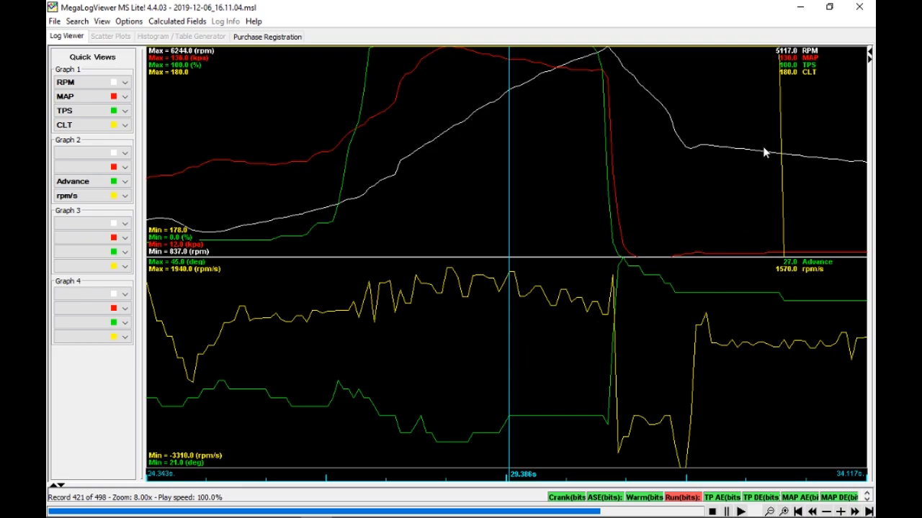
pyautogui.moveTo(724, 256)
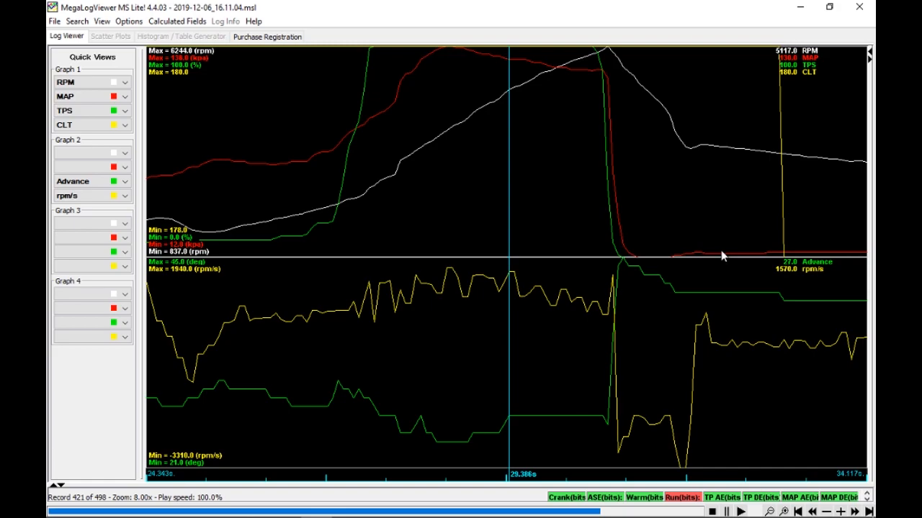
pyautogui.moveTo(505, 279)
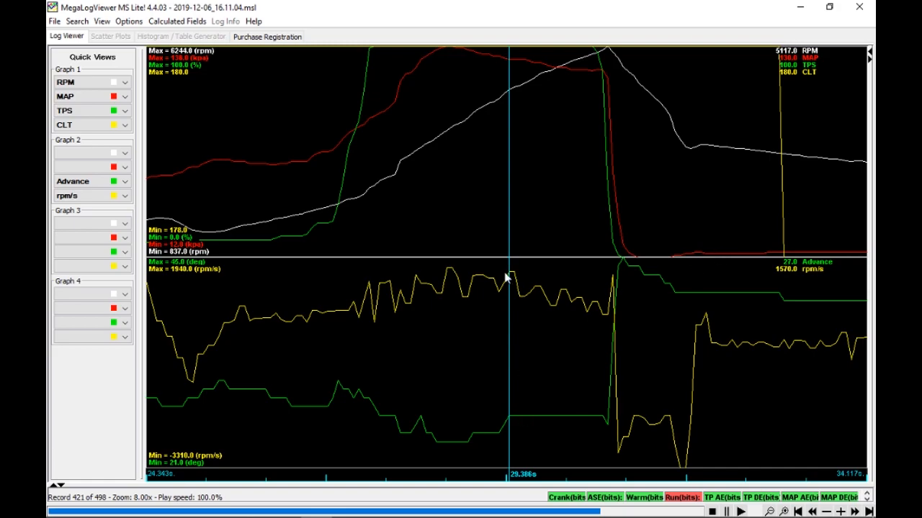
pyautogui.moveTo(418, 430)
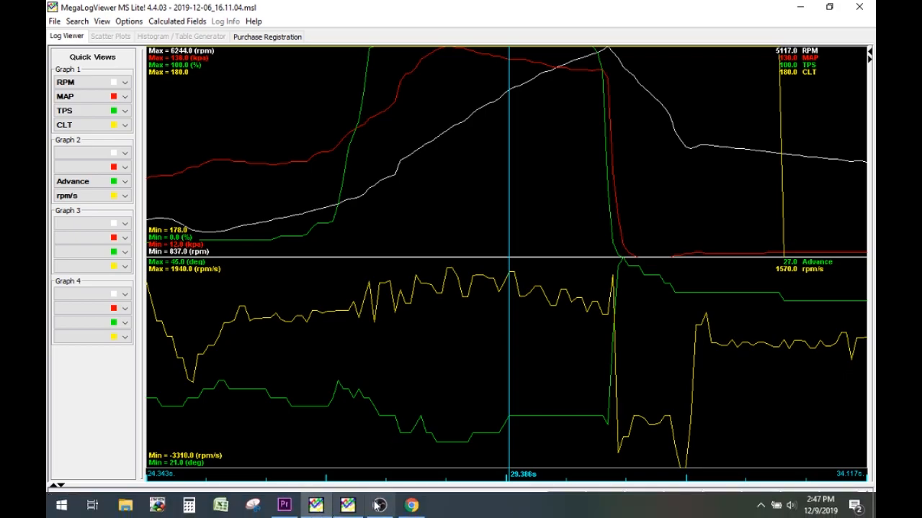
# Bring up the Google Images results for 'bell curve'
pyautogui.click(411, 505)
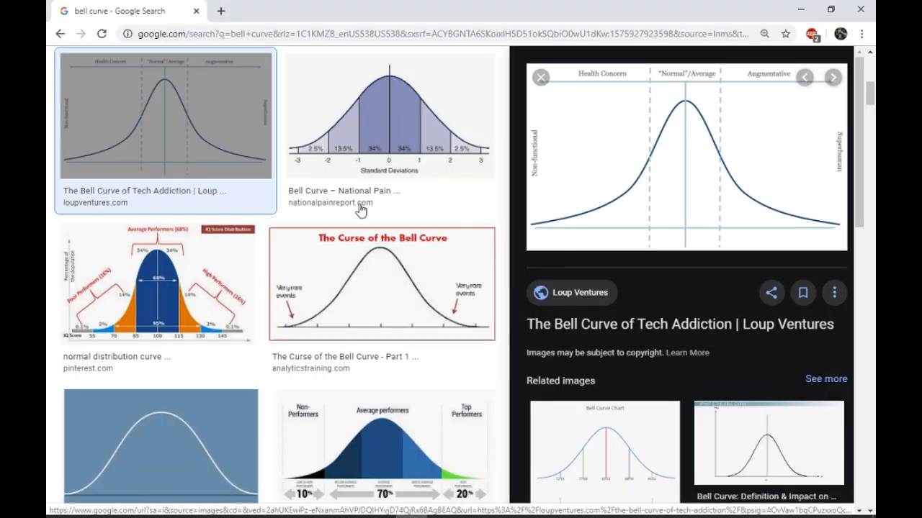
pyautogui.moveTo(548, 293)
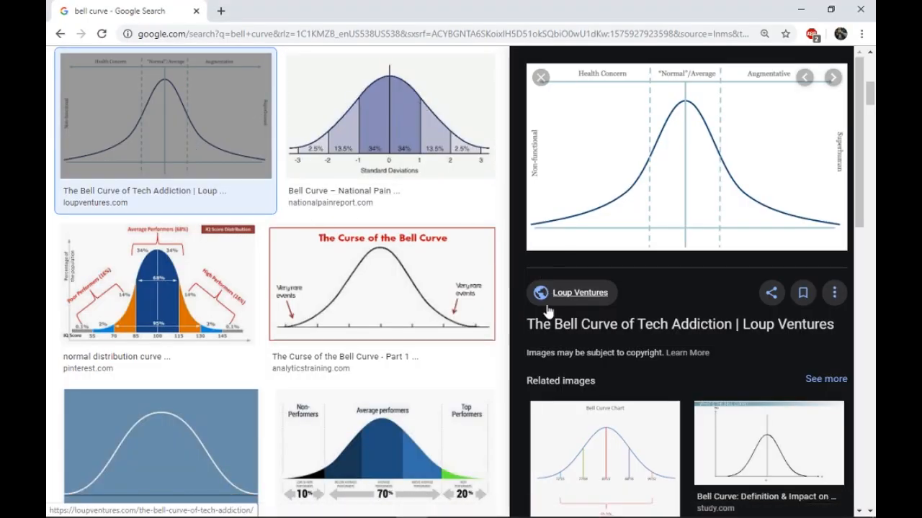
pyautogui.moveTo(540, 229)
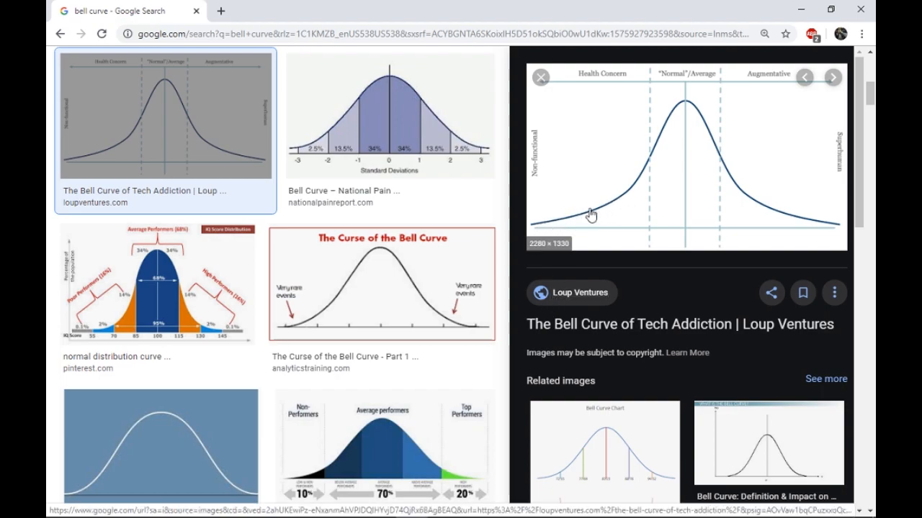
pyautogui.moveTo(650, 161)
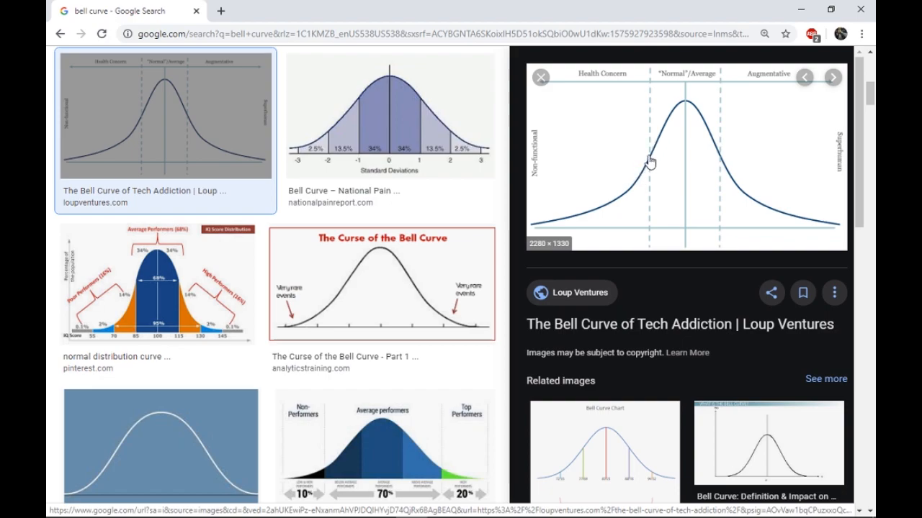
pyautogui.moveTo(643, 173)
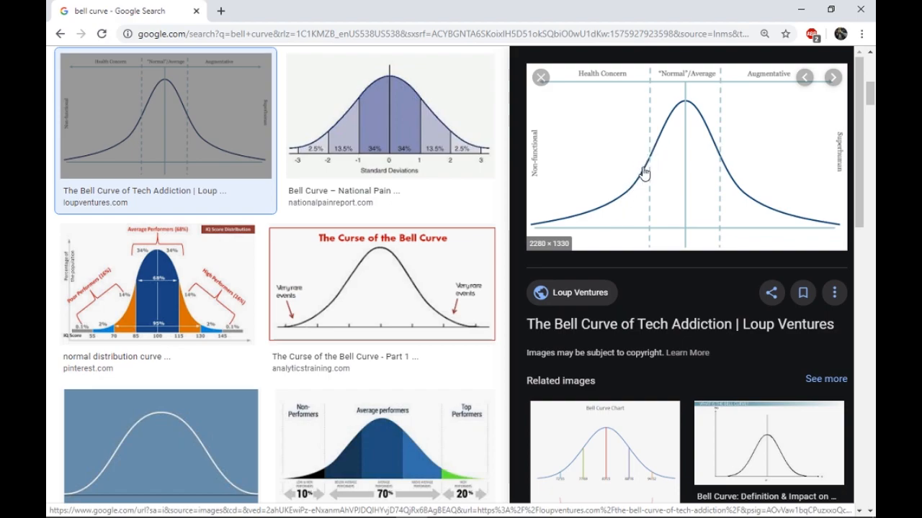
pyautogui.moveTo(650, 162)
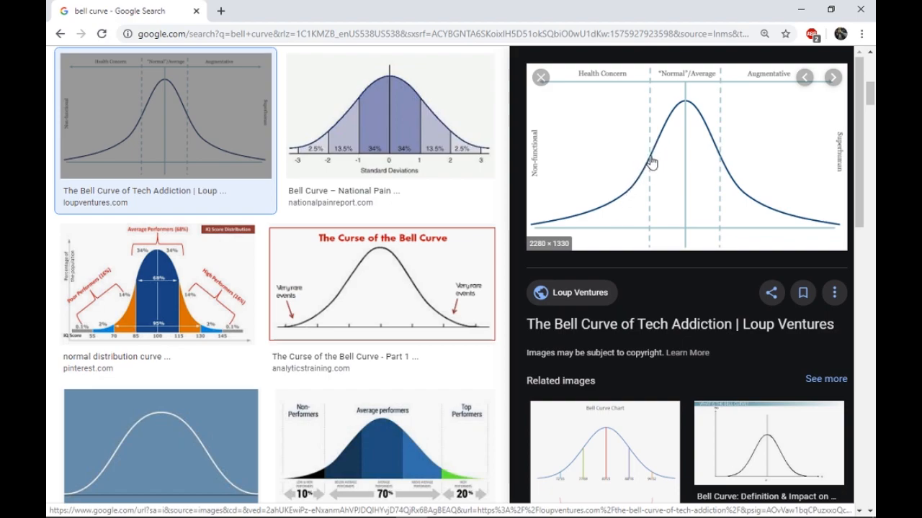
pyautogui.moveTo(653, 157)
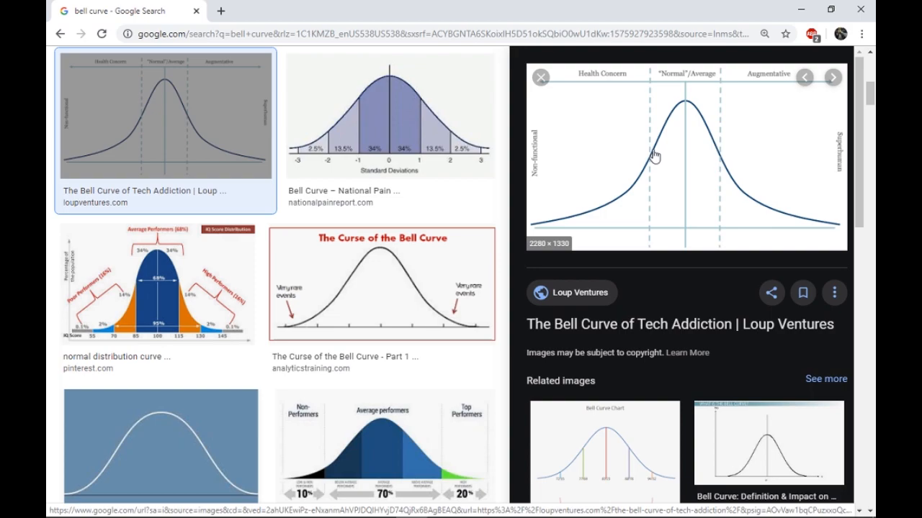
pyautogui.moveTo(664, 133)
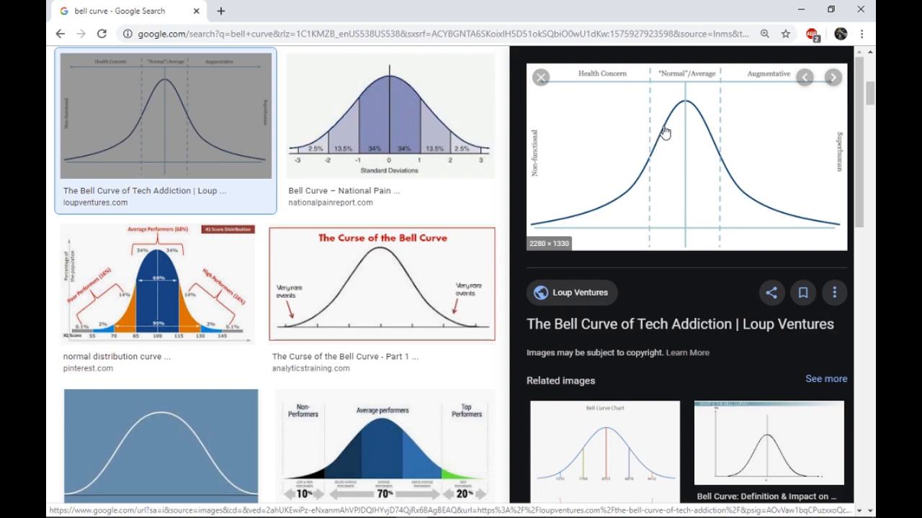
pyautogui.moveTo(684, 106)
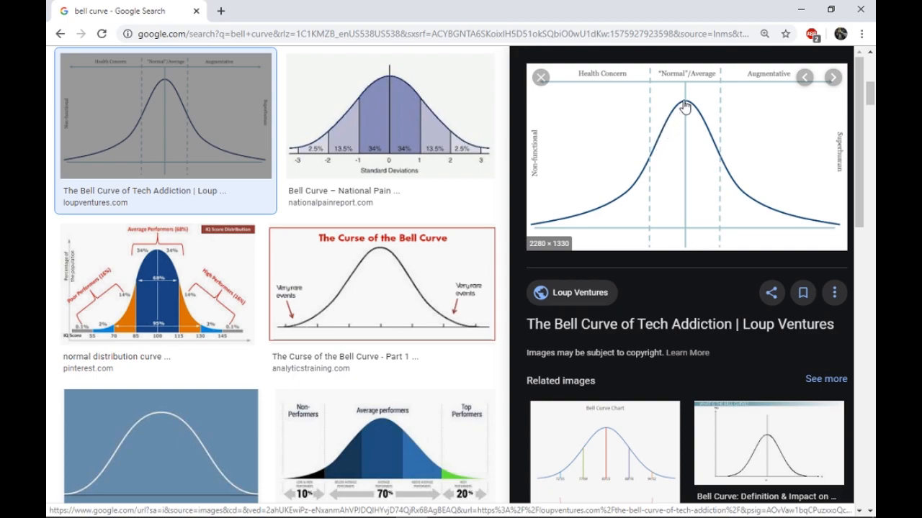
pyautogui.moveTo(670, 121)
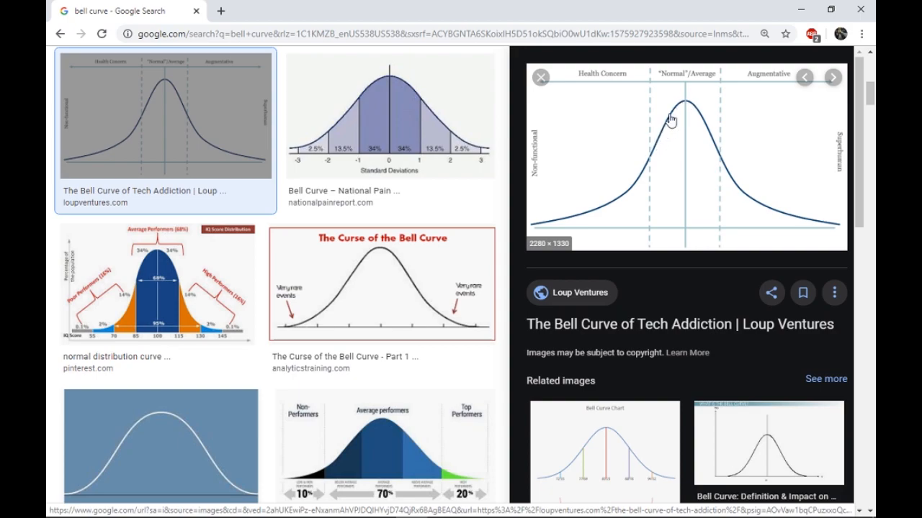
pyautogui.moveTo(669, 122)
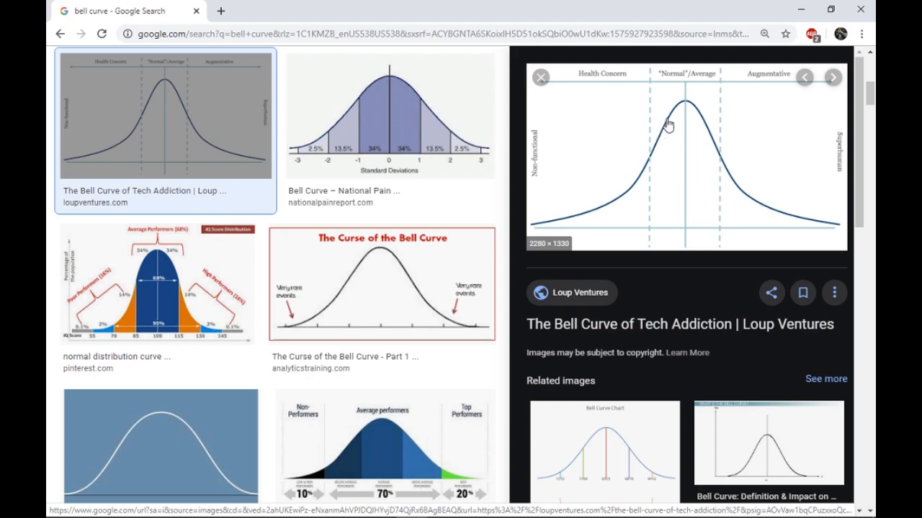
pyautogui.moveTo(675, 117)
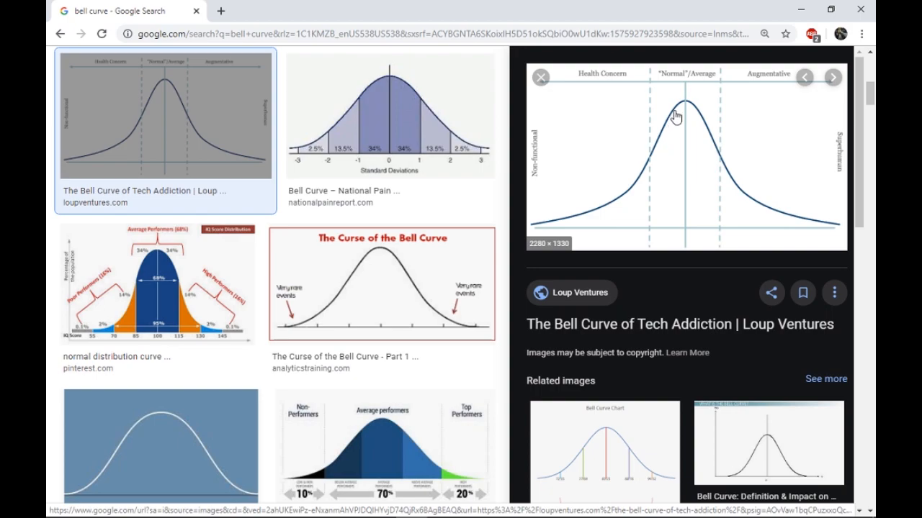
pyautogui.moveTo(688, 107)
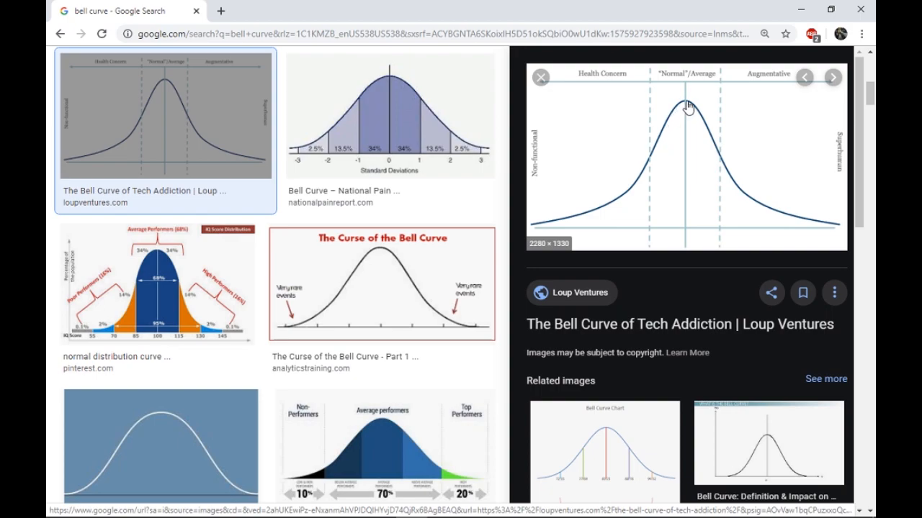
pyautogui.moveTo(685, 126)
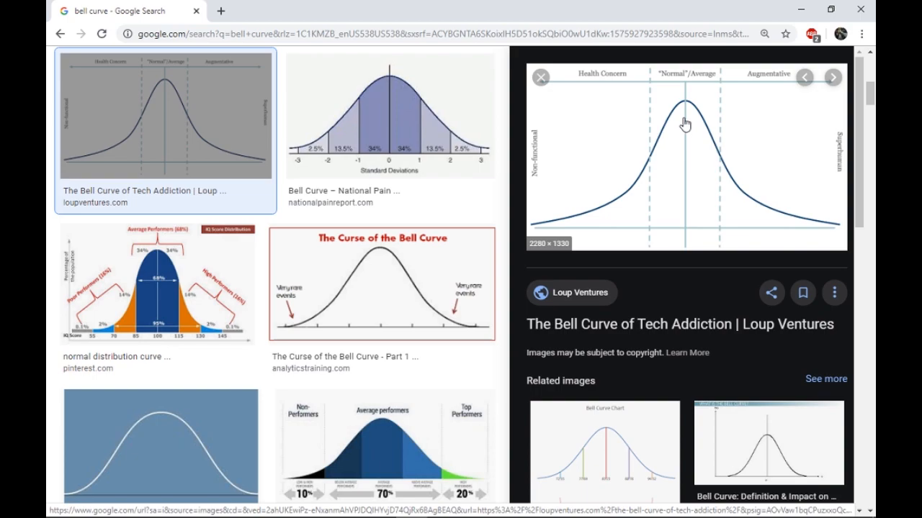
pyautogui.moveTo(682, 108)
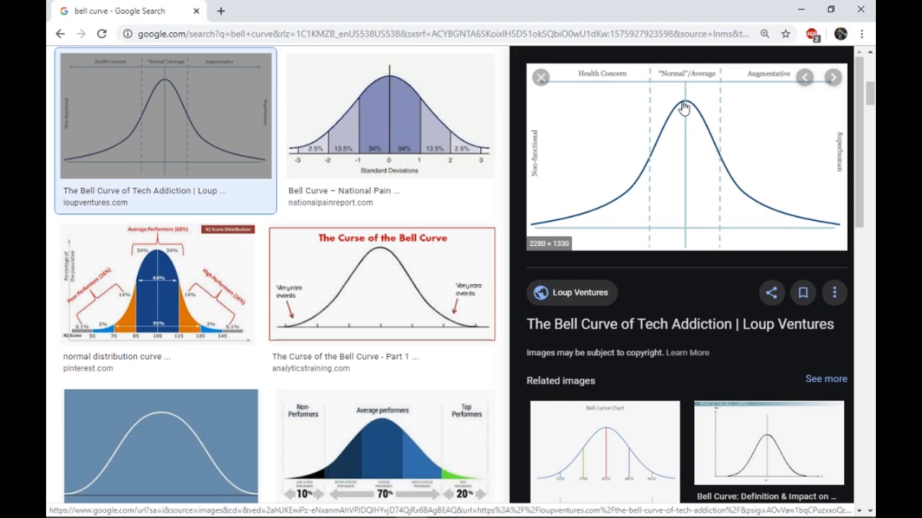
pyautogui.moveTo(660, 137)
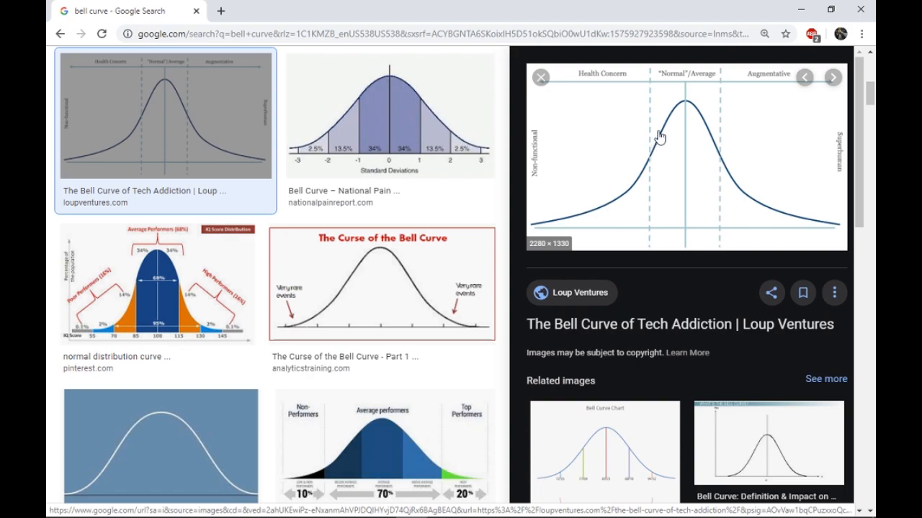
pyautogui.moveTo(671, 117)
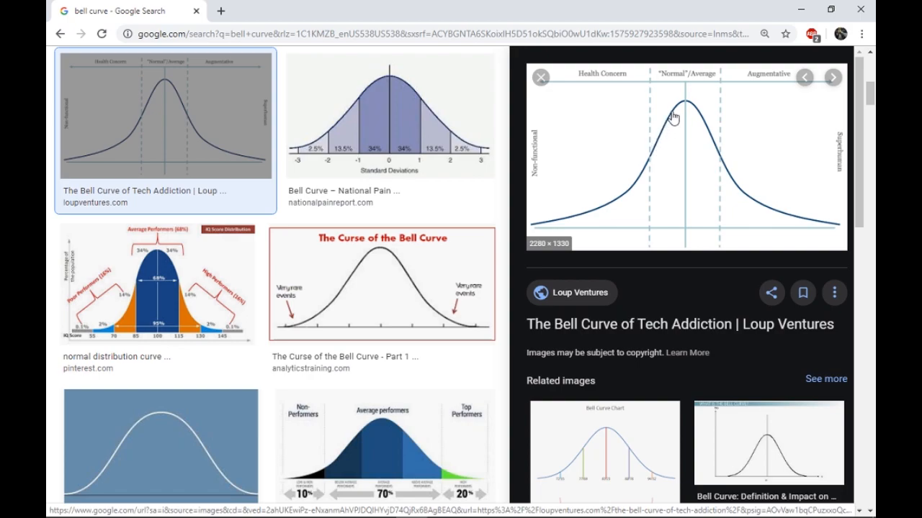
pyautogui.moveTo(673, 117)
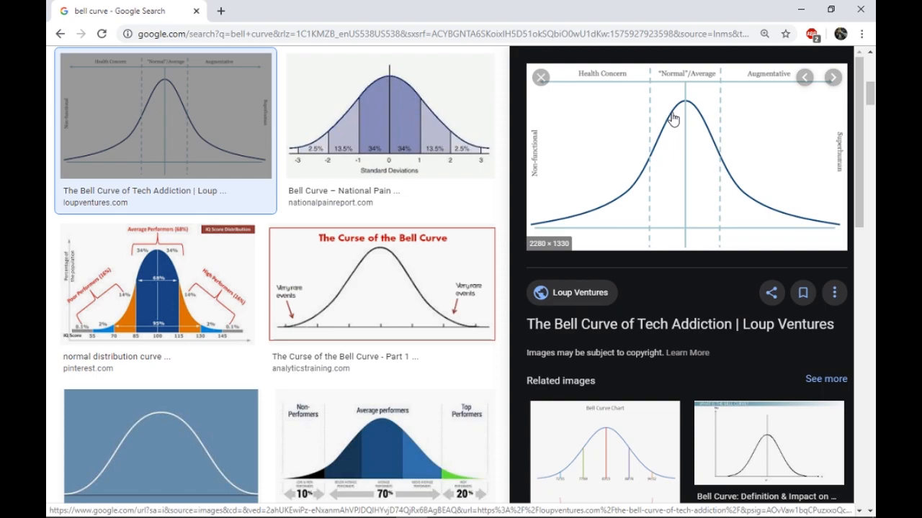
pyautogui.moveTo(672, 121)
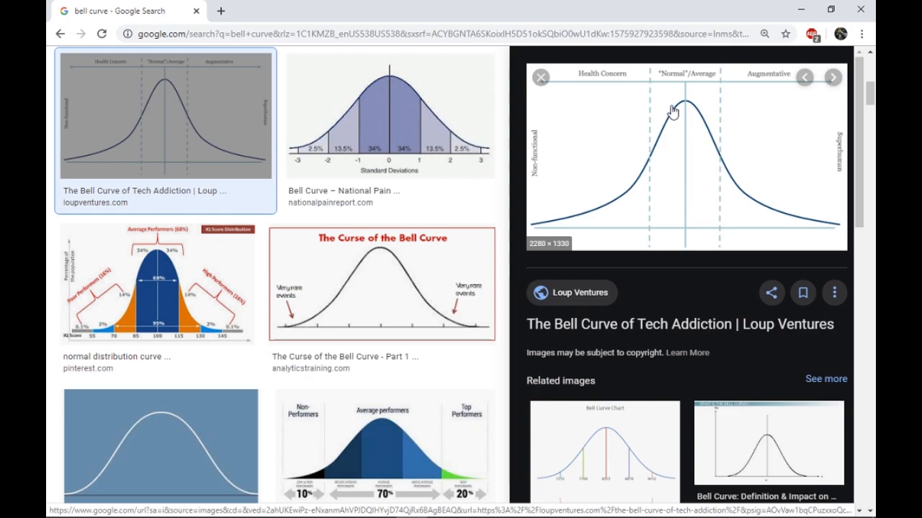
pyautogui.moveTo(675, 112)
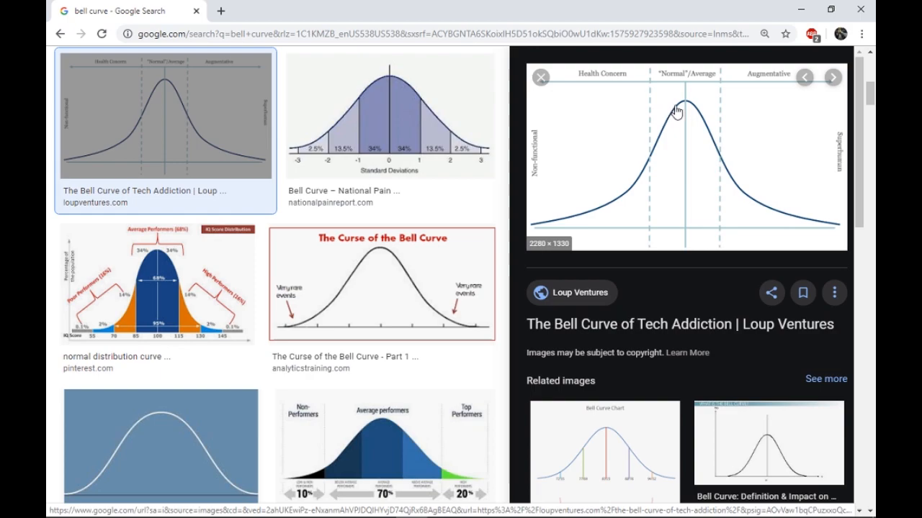
pyautogui.moveTo(682, 110)
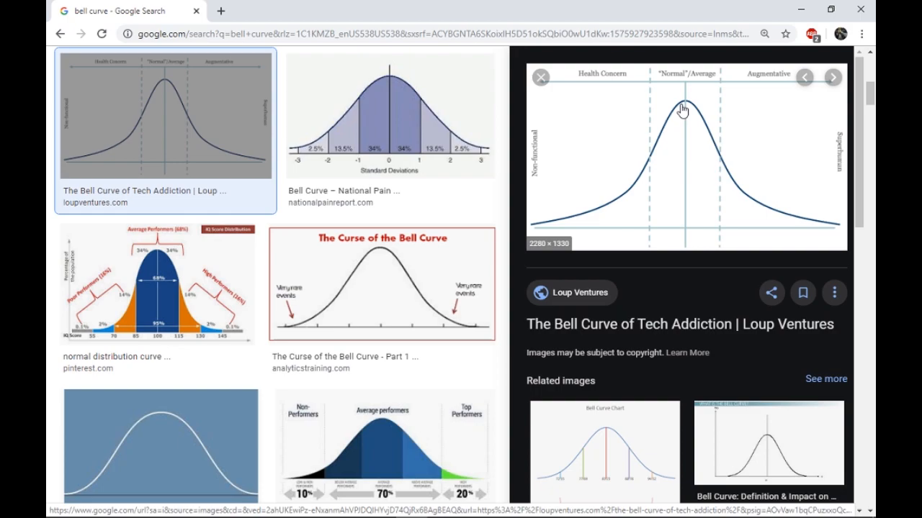
pyautogui.moveTo(685, 112)
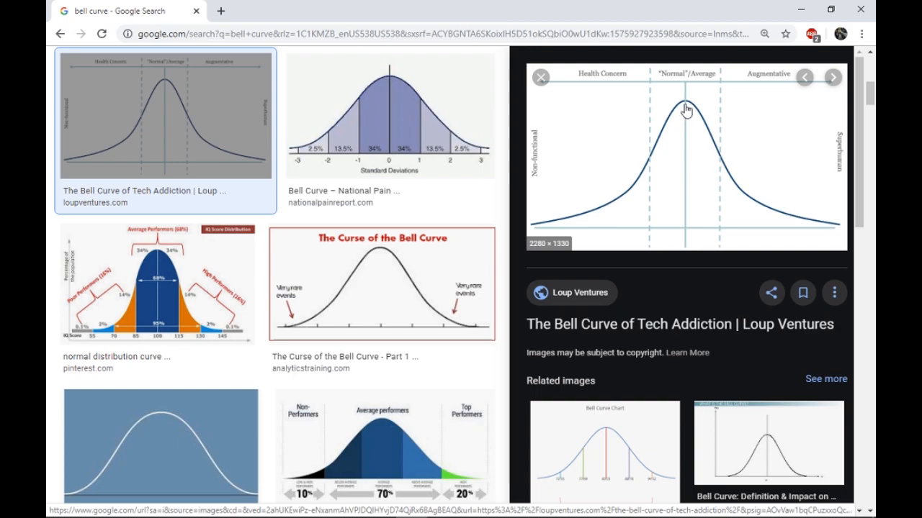
pyautogui.moveTo(684, 110)
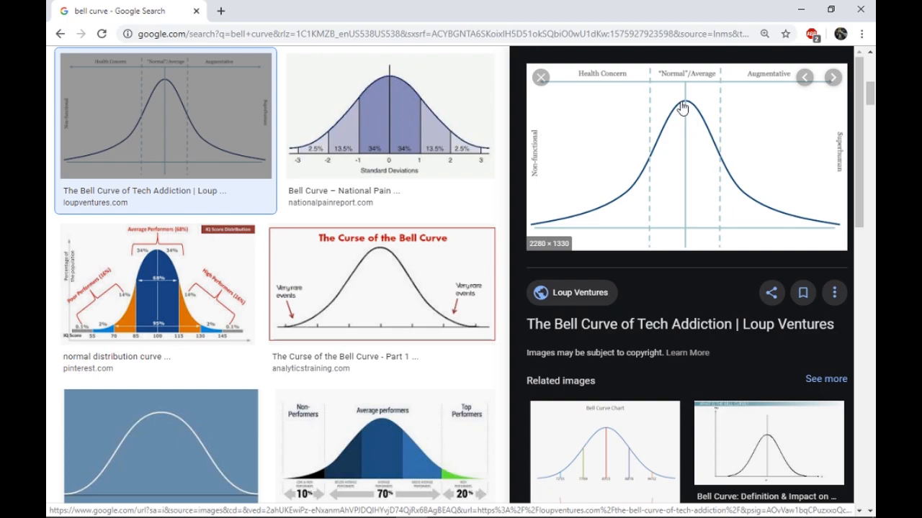
pyautogui.moveTo(664, 121)
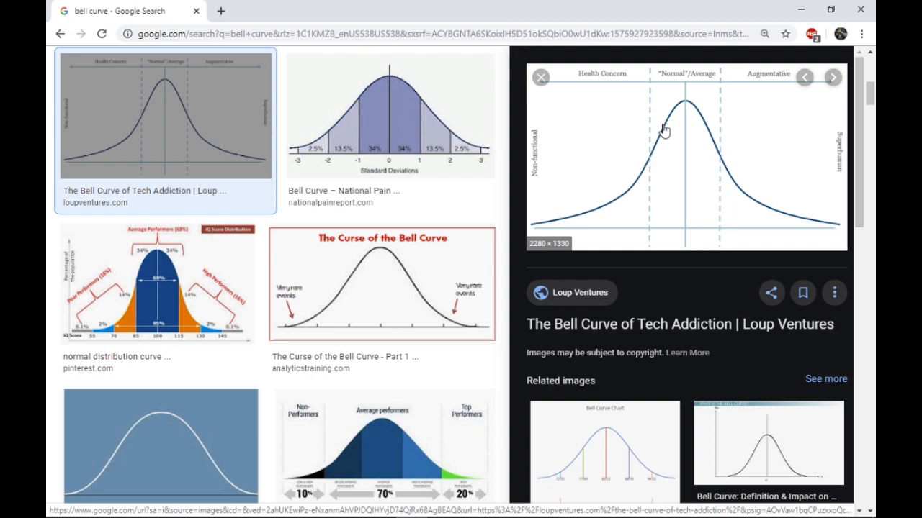
pyautogui.moveTo(678, 112)
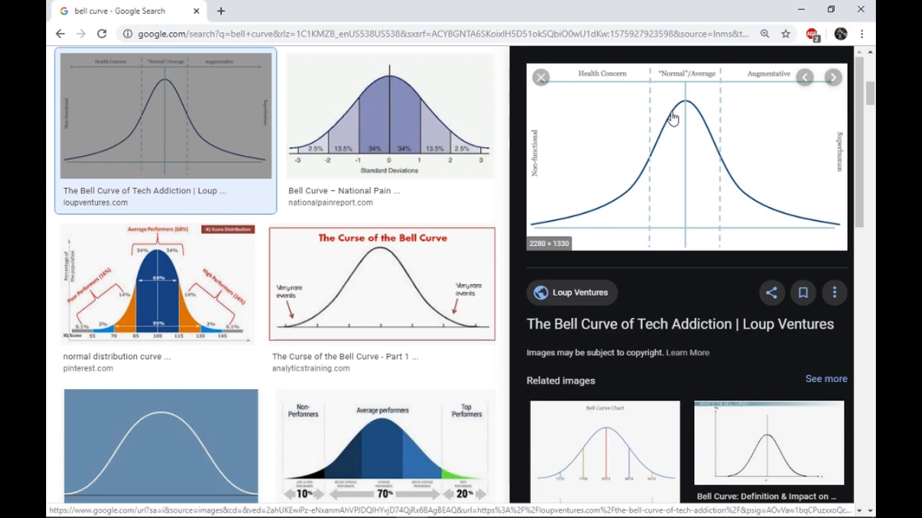
pyautogui.moveTo(633, 187)
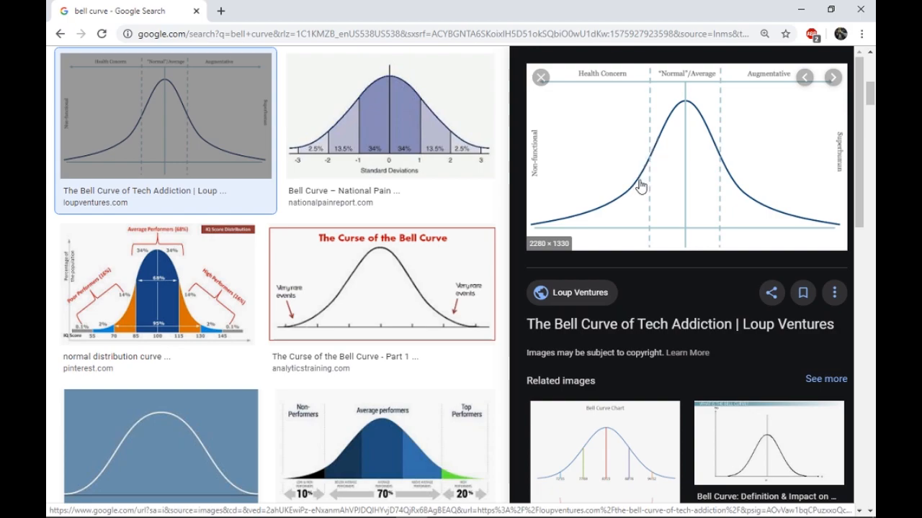
pyautogui.moveTo(695, 146)
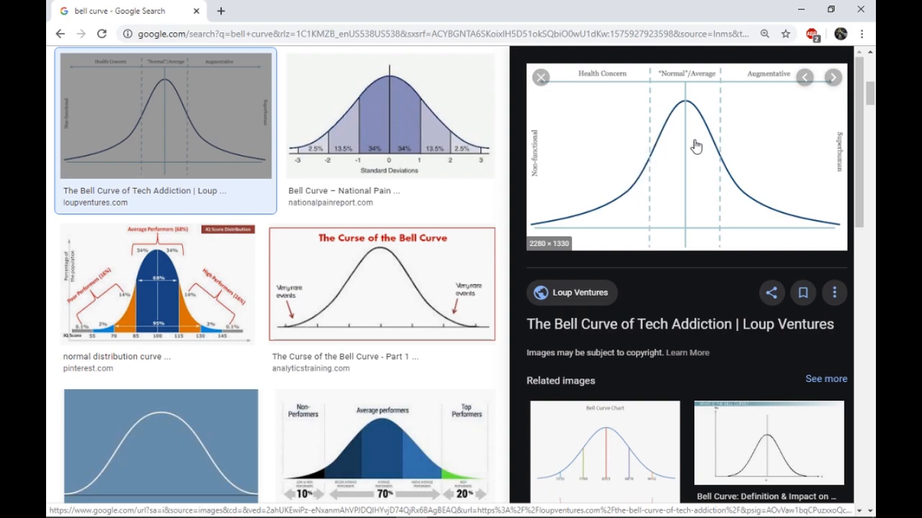
pyautogui.moveTo(702, 203)
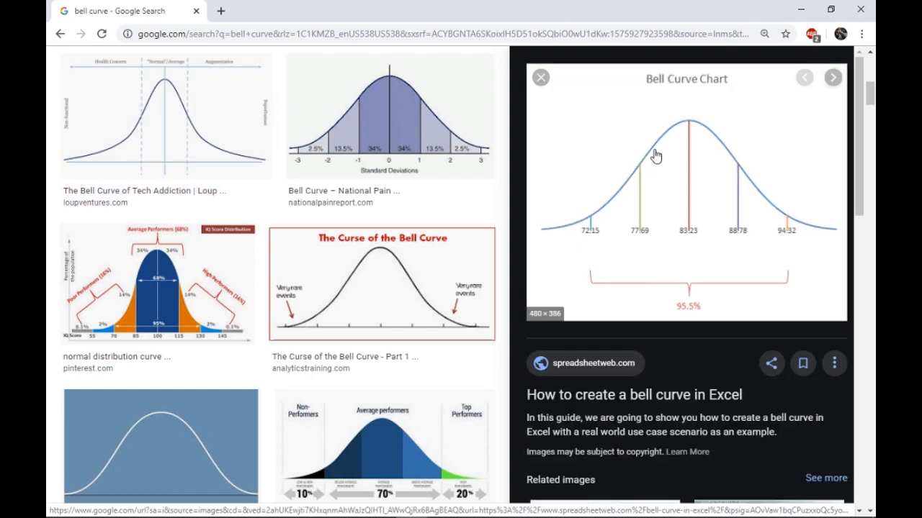
pyautogui.moveTo(670, 132)
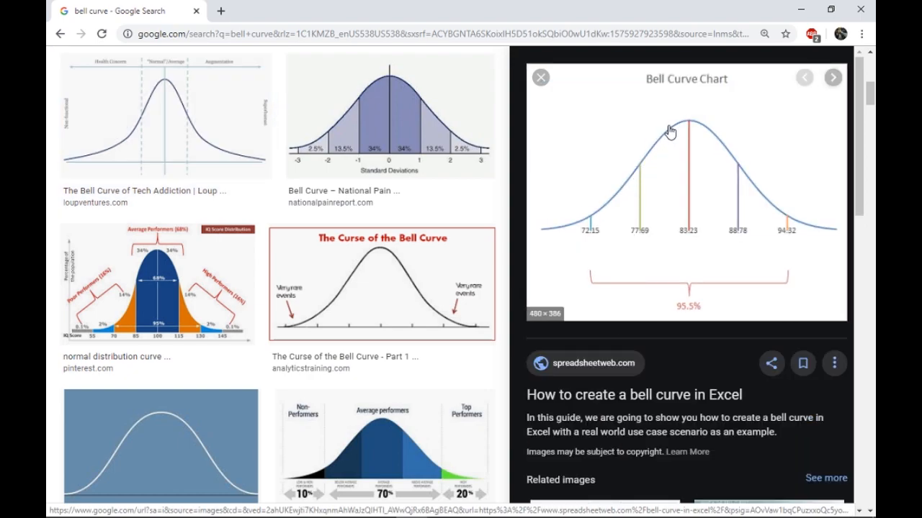
pyautogui.moveTo(676, 130)
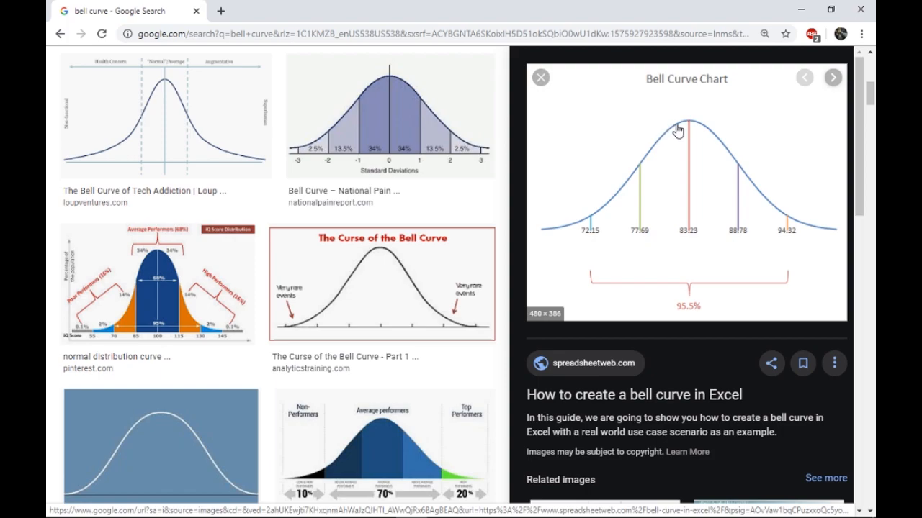
pyautogui.moveTo(670, 132)
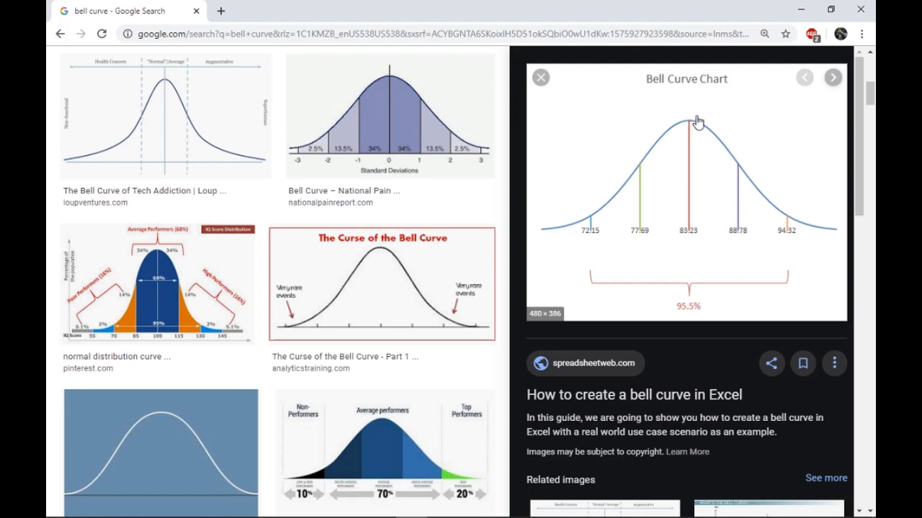
pyautogui.moveTo(725, 158)
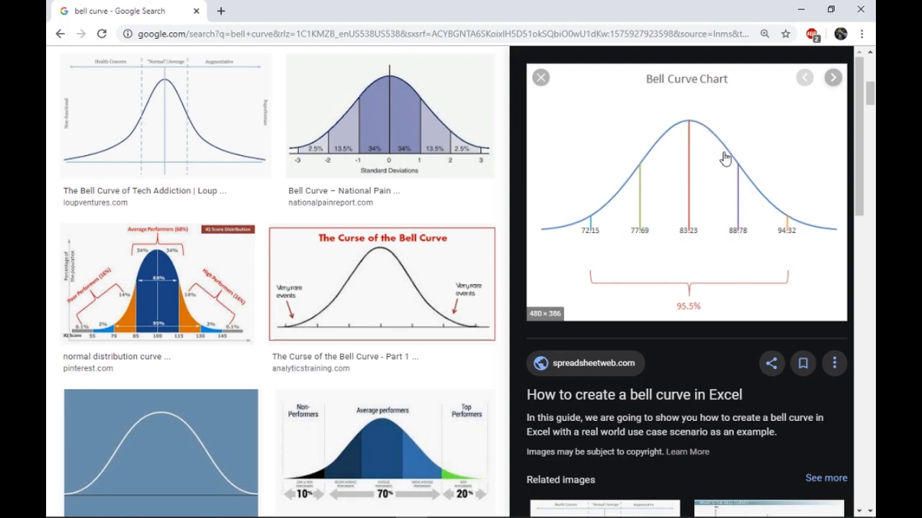
pyautogui.moveTo(751, 86)
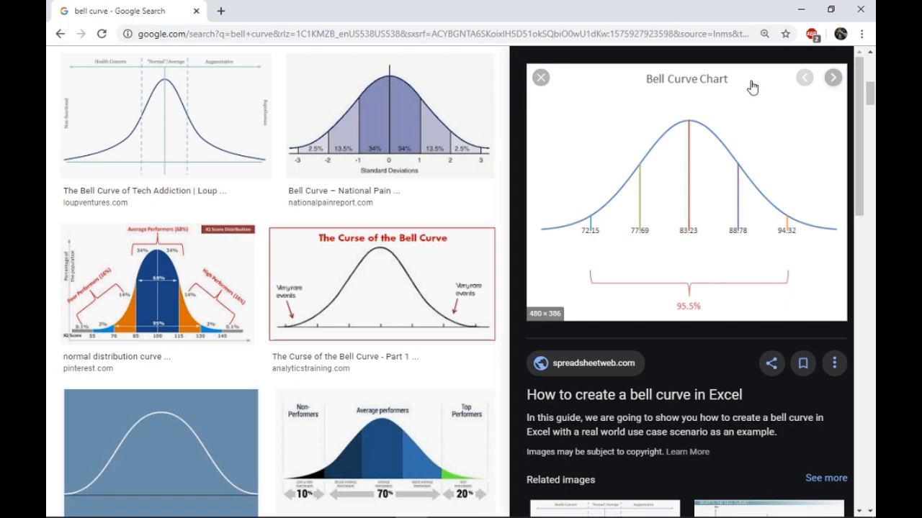
pyautogui.moveTo(800, 11)
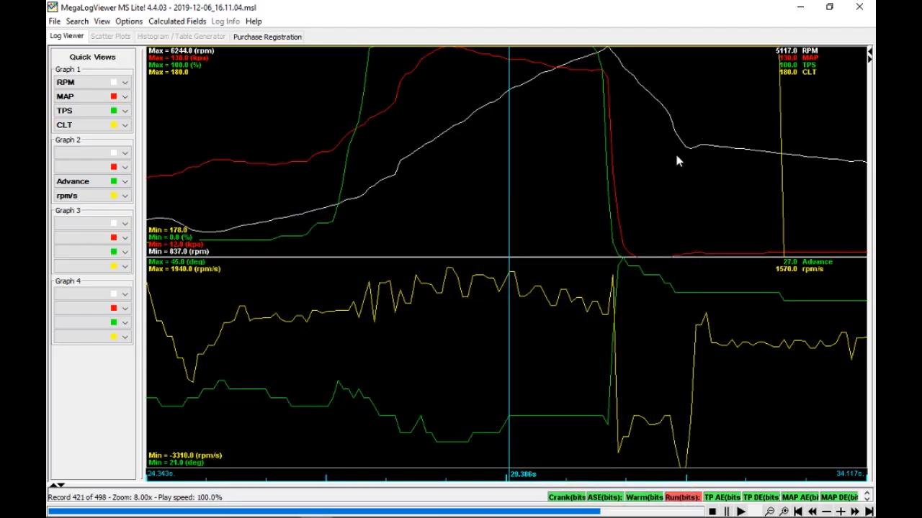
pyautogui.moveTo(500, 224)
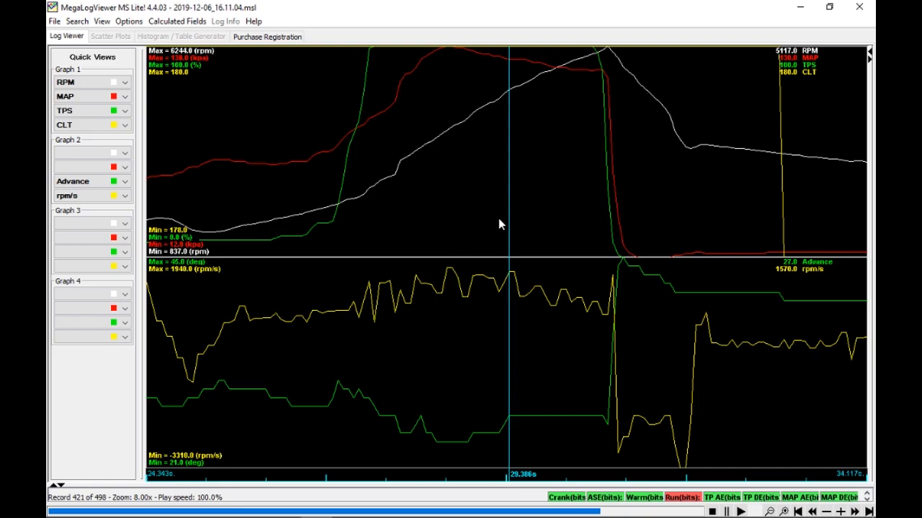
pyautogui.moveTo(460, 326)
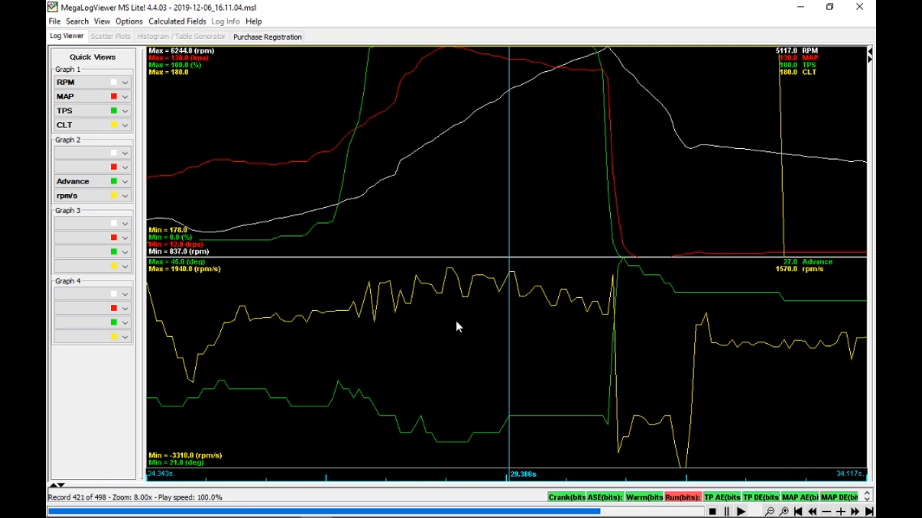
pyautogui.moveTo(502, 103)
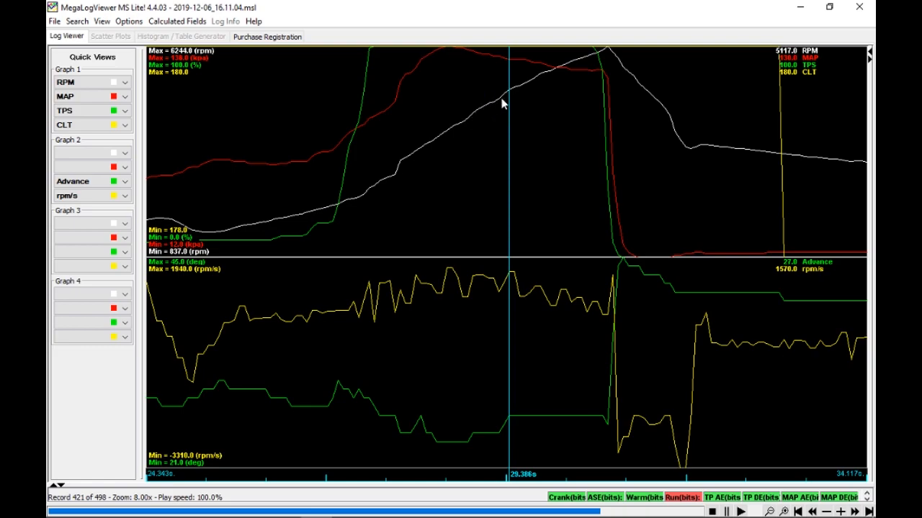
pyautogui.moveTo(452, 159)
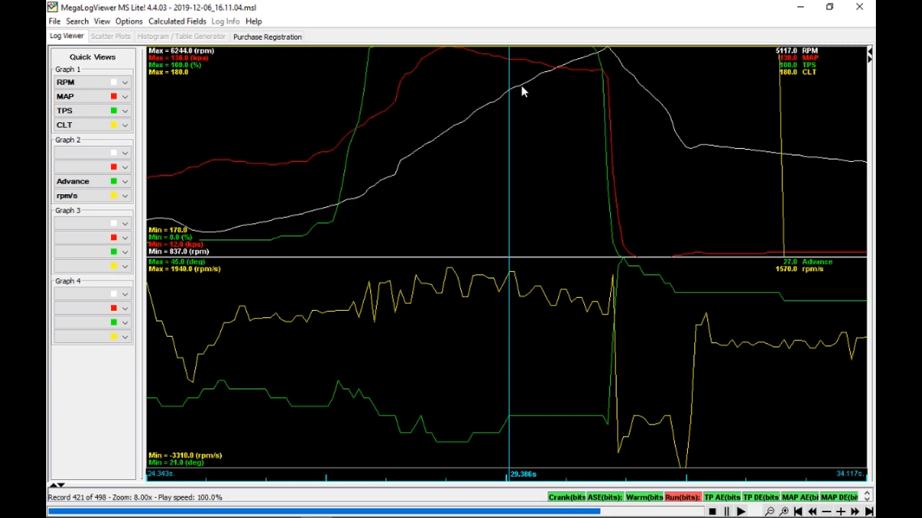
pyautogui.moveTo(514, 104)
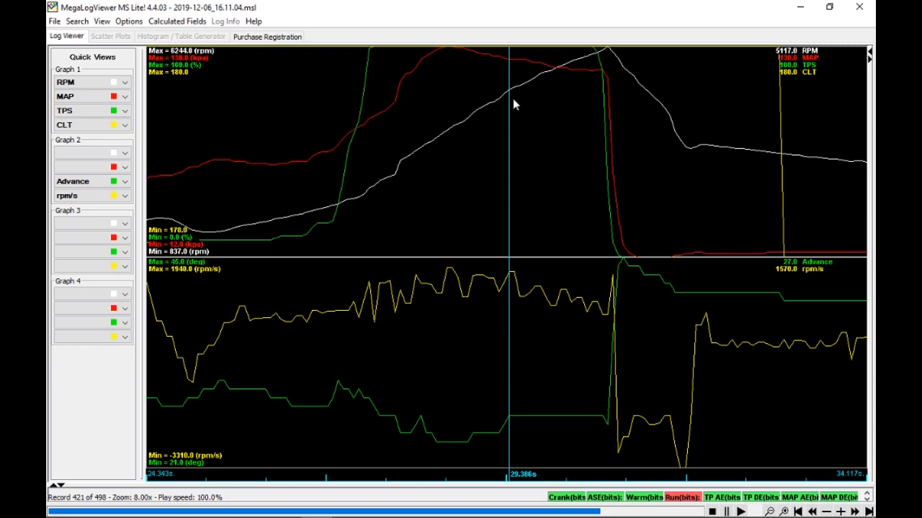
pyautogui.moveTo(516, 96)
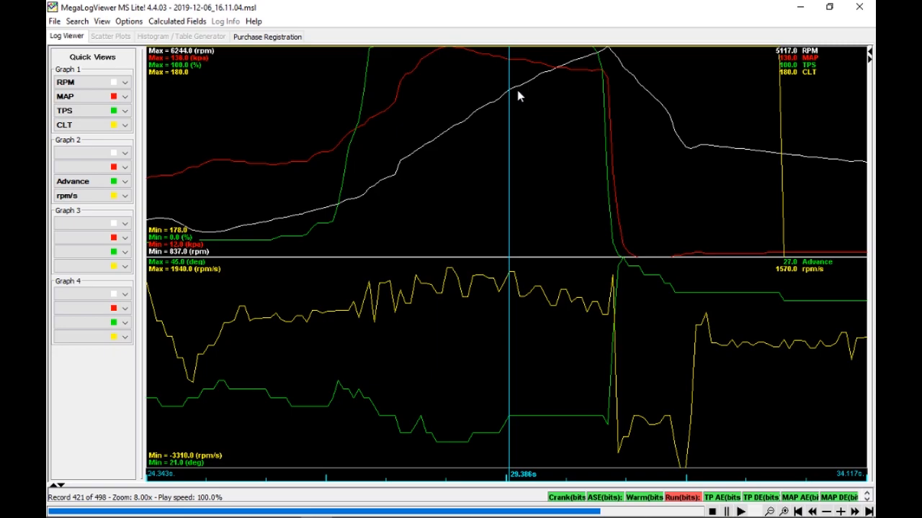